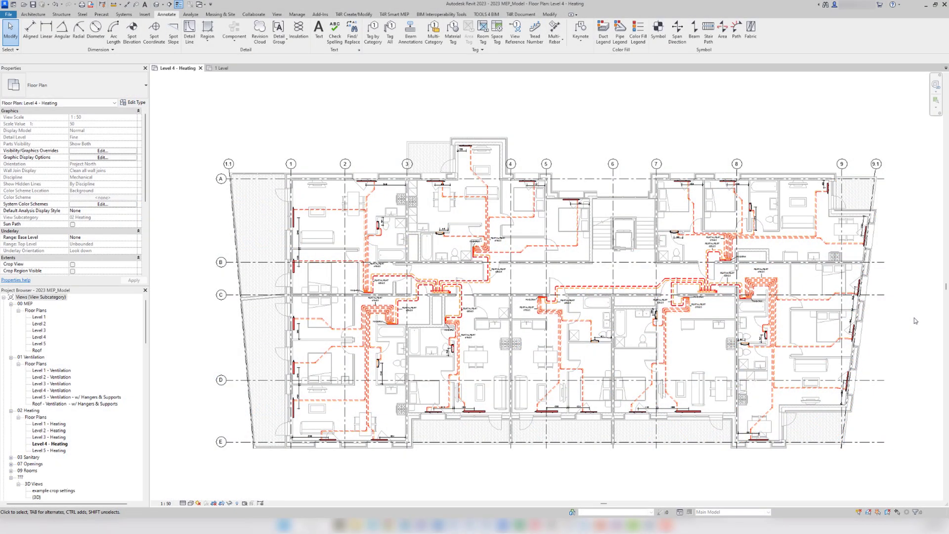
{"action": "mouse_move", "coordinate": [821, 178]}
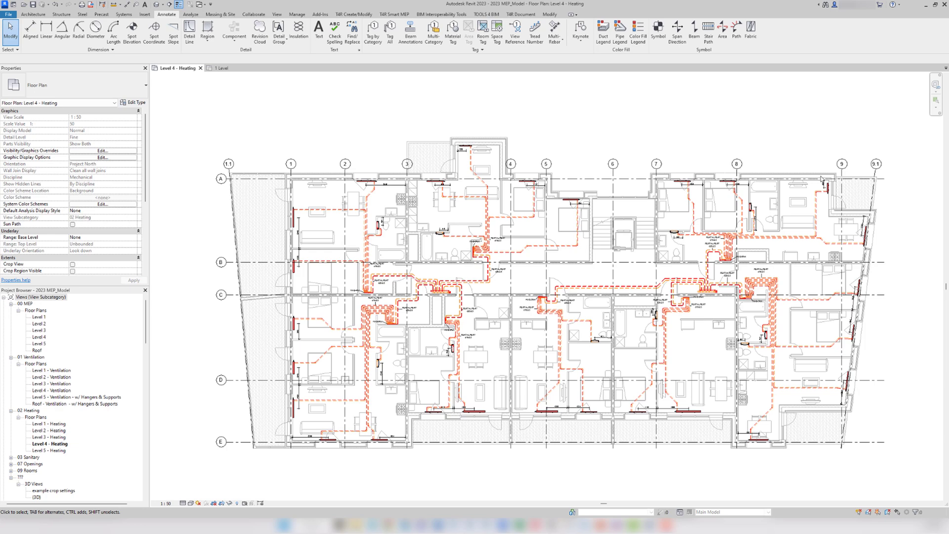
{"action": "mouse_move", "coordinate": [930, 277]}
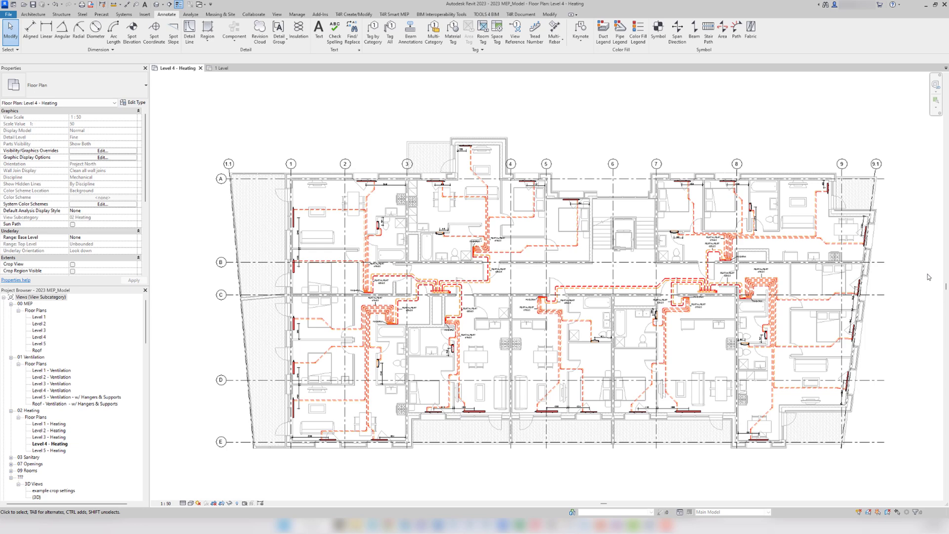
Step: Tag all mechanical equipment in the Level 4 Heating view with leaders using Tag All
{"action": "left_click", "coordinate": [389, 30]}
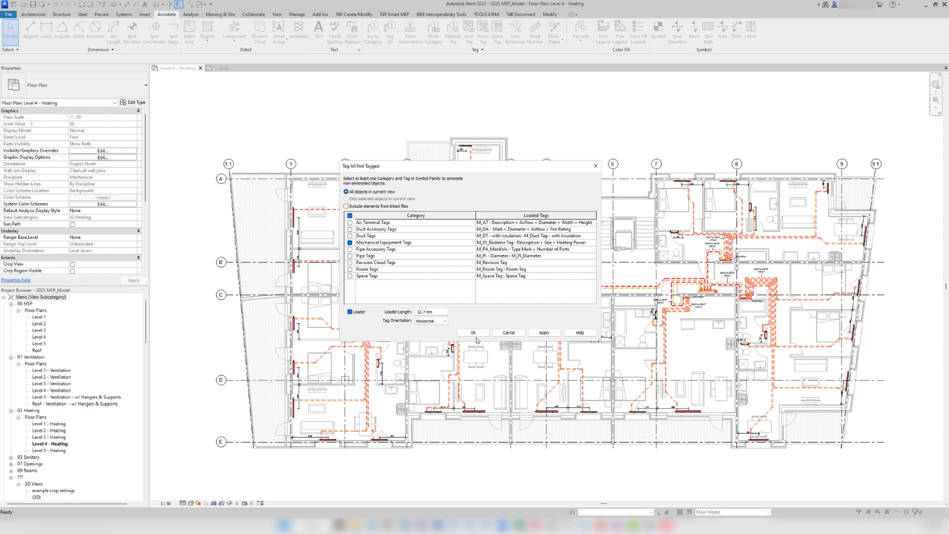
{"action": "left_click", "coordinate": [472, 333]}
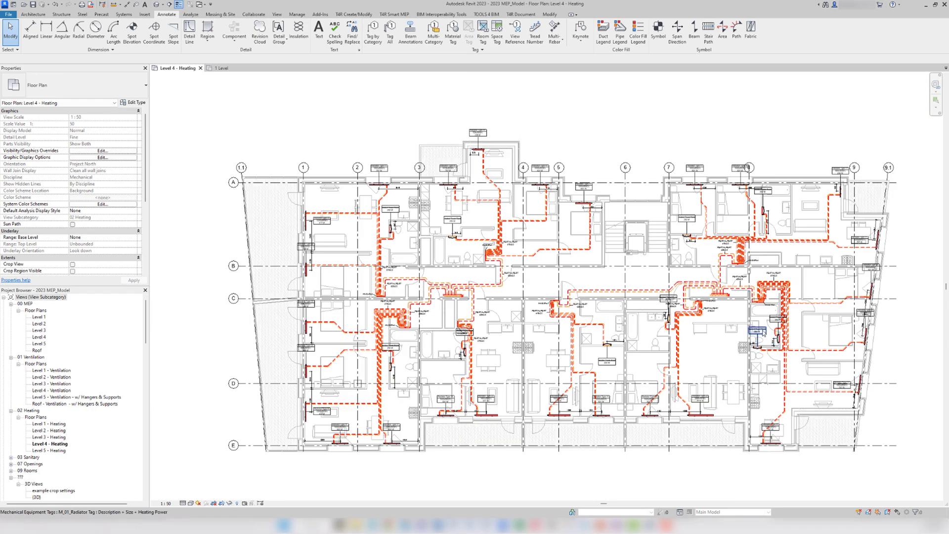
Step: Tag the bottom-wall radiators without leaders and move the tags below grid line E
{"action": "right_click", "coordinate": [757, 331]}
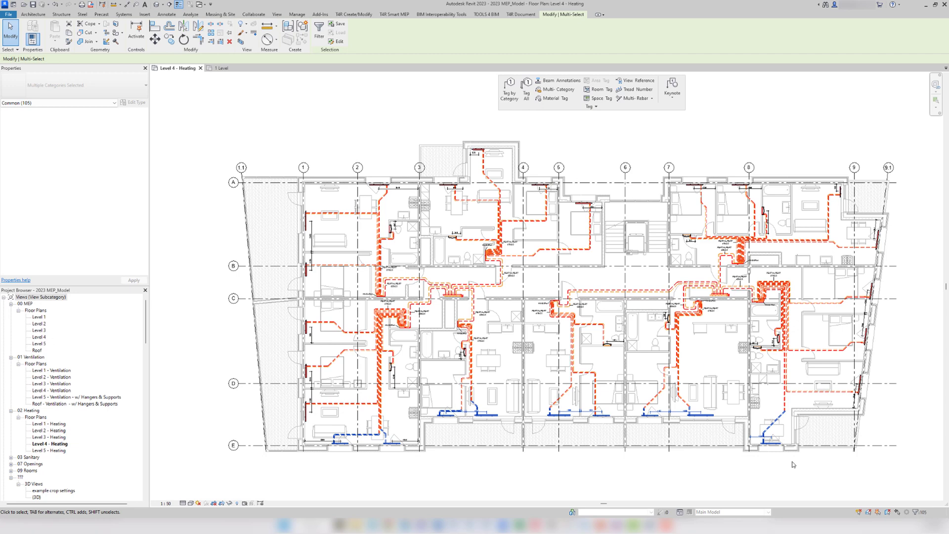
{"action": "left_click", "coordinate": [527, 89]}
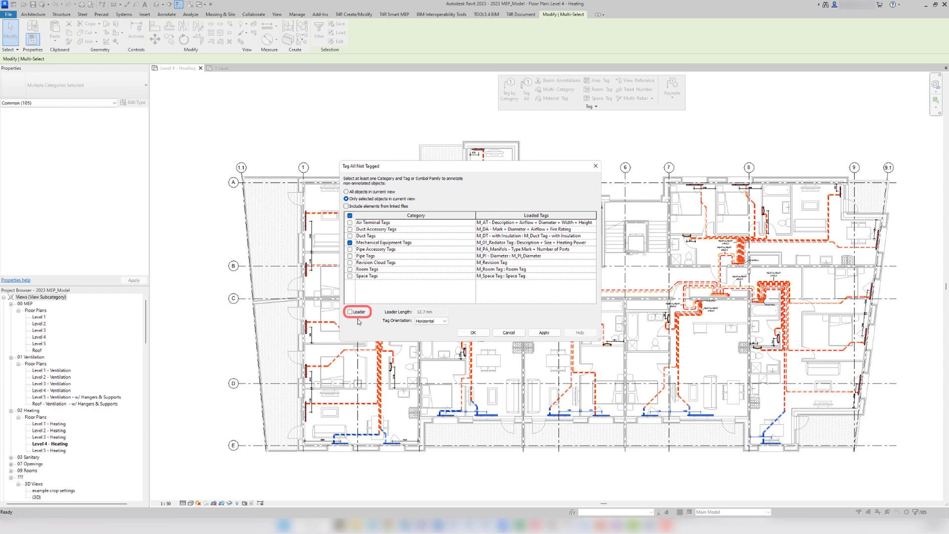
{"action": "left_click", "coordinate": [474, 333]}
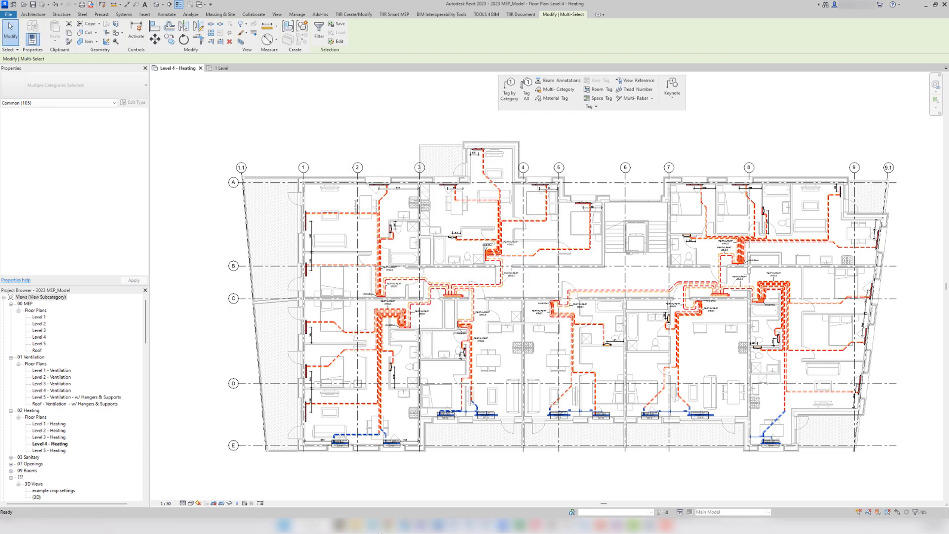
{"action": "left_click", "coordinate": [394, 442]}
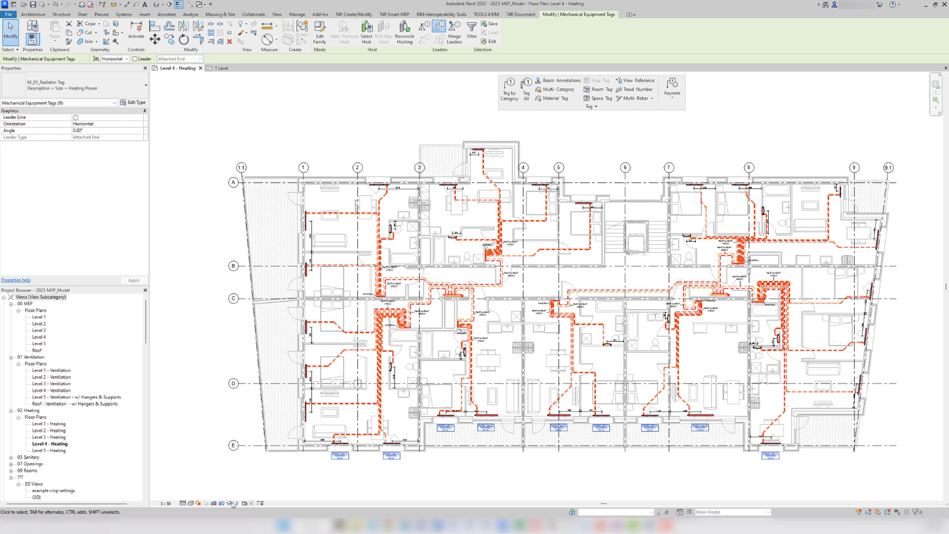
{"action": "left_click", "coordinate": [166, 14]}
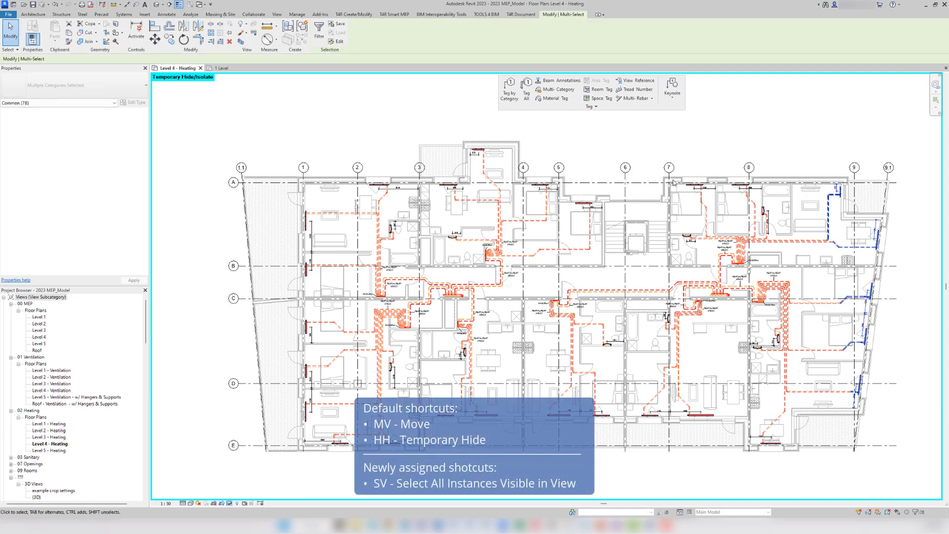
Step: Tag the right-wall radiators without leaders and move the tags outside the right wall
{"action": "left_click", "coordinate": [526, 89]}
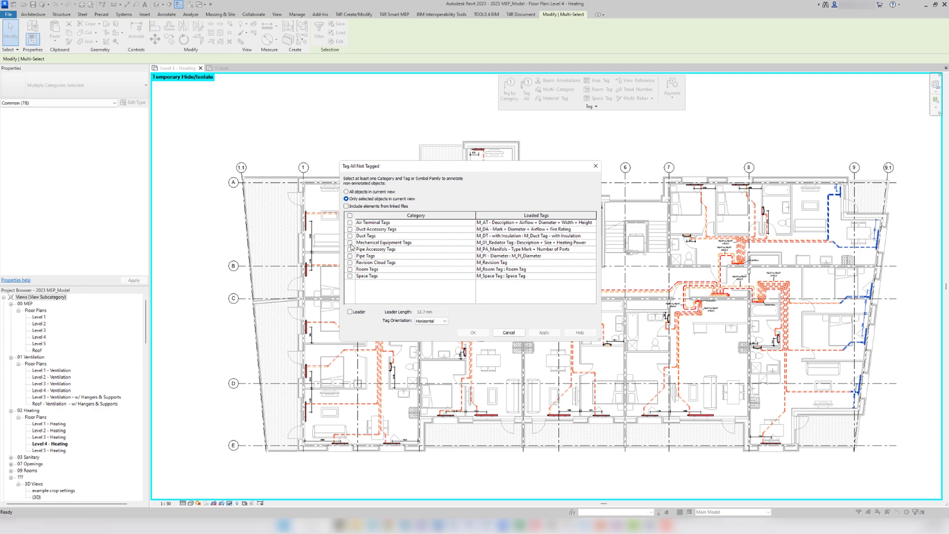
{"action": "left_click", "coordinate": [509, 332]}
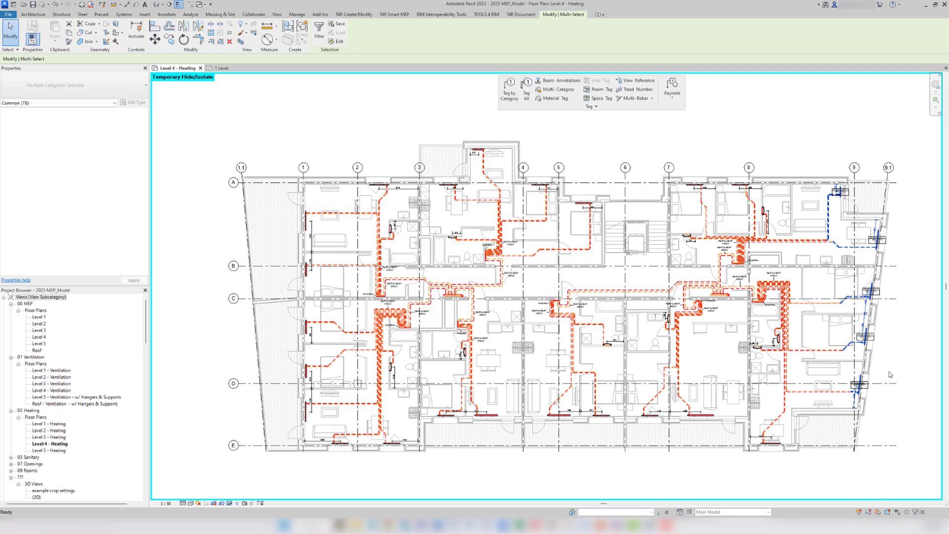
{"action": "left_click", "coordinate": [861, 385]}
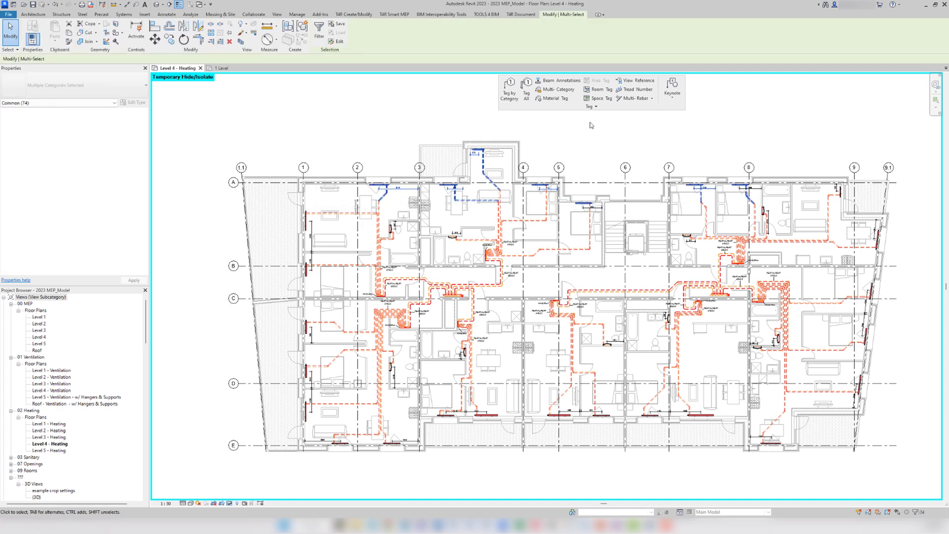
Step: Tag the top-wall radiators, move their tags above the building, then tag the left-wall radiators
{"action": "left_click", "coordinate": [526, 89]}
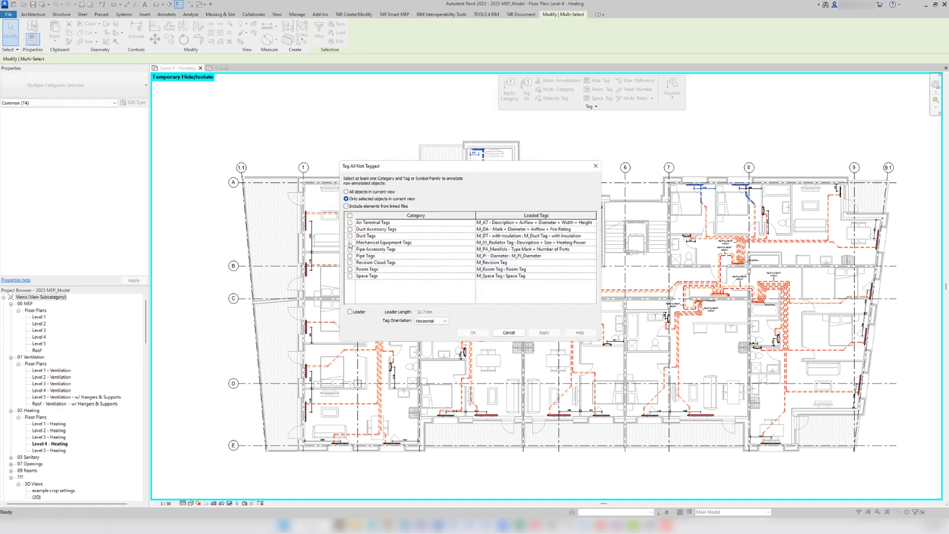
{"action": "left_click", "coordinate": [509, 332]}
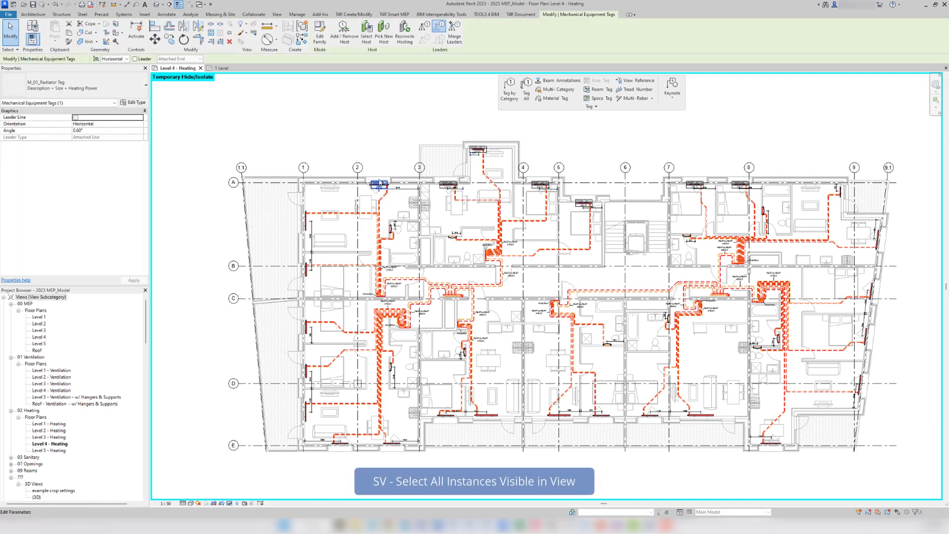
{"action": "left_click", "coordinate": [474, 482]}
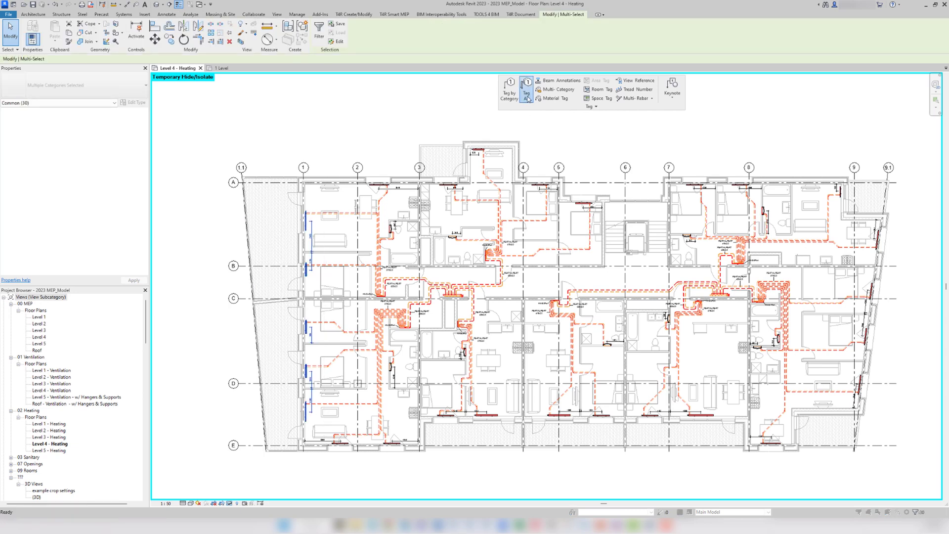
{"action": "left_click", "coordinate": [527, 88]}
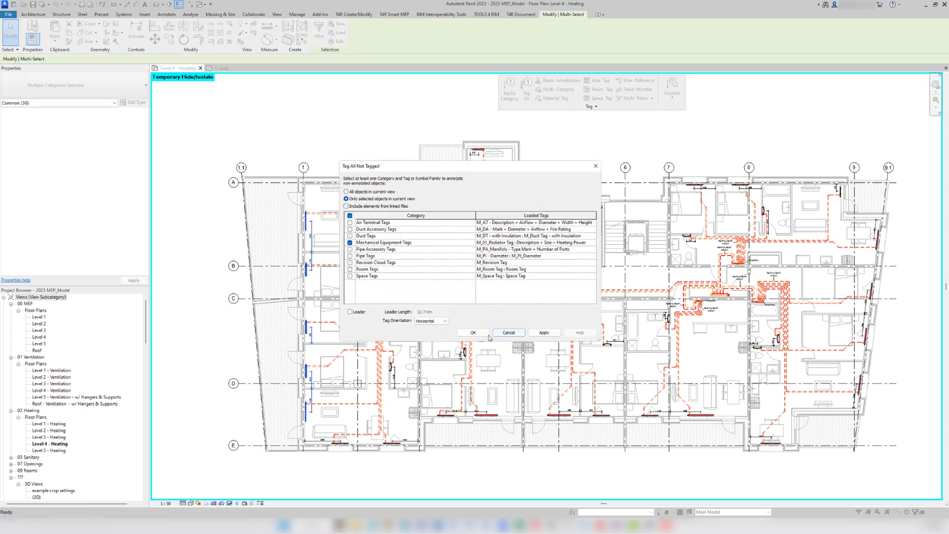
{"action": "left_click", "coordinate": [473, 333]}
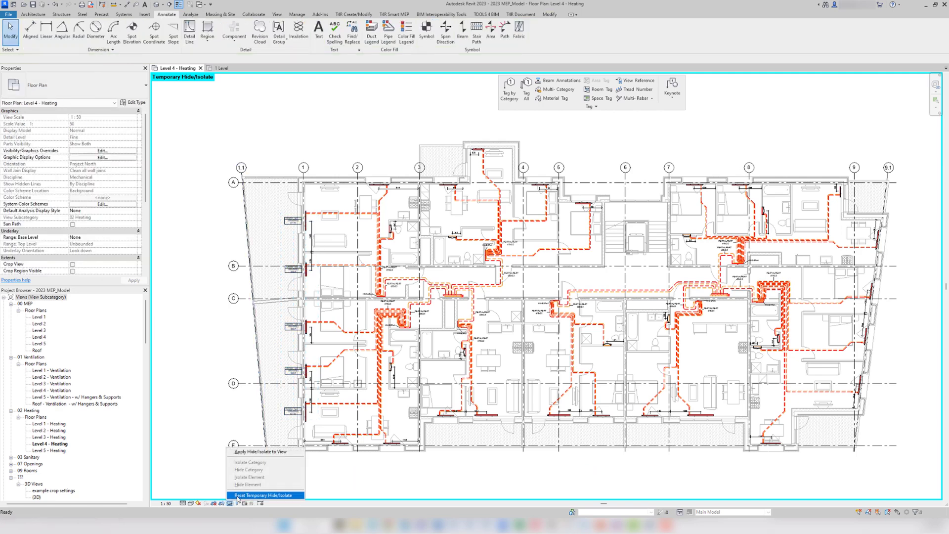
Step: Restore hidden elements, then temporarily hide the left-wall radiator and its tag
{"action": "left_click", "coordinate": [262, 493]}
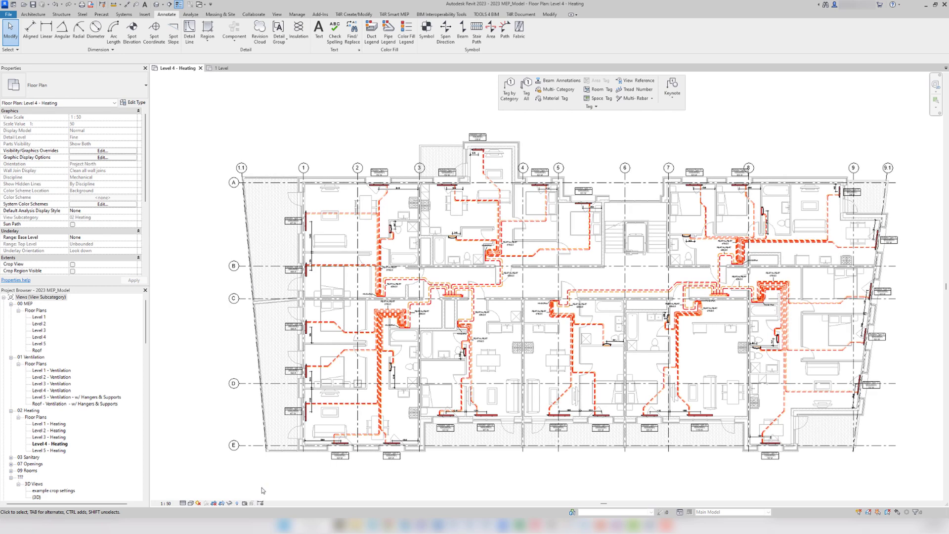
{"action": "left_click", "coordinate": [340, 467]}
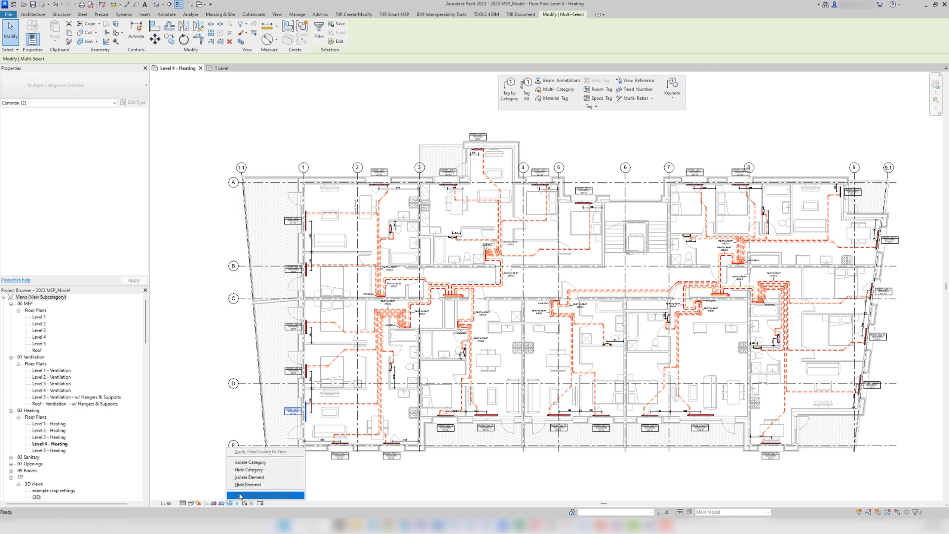
{"action": "left_click", "coordinate": [246, 478]}
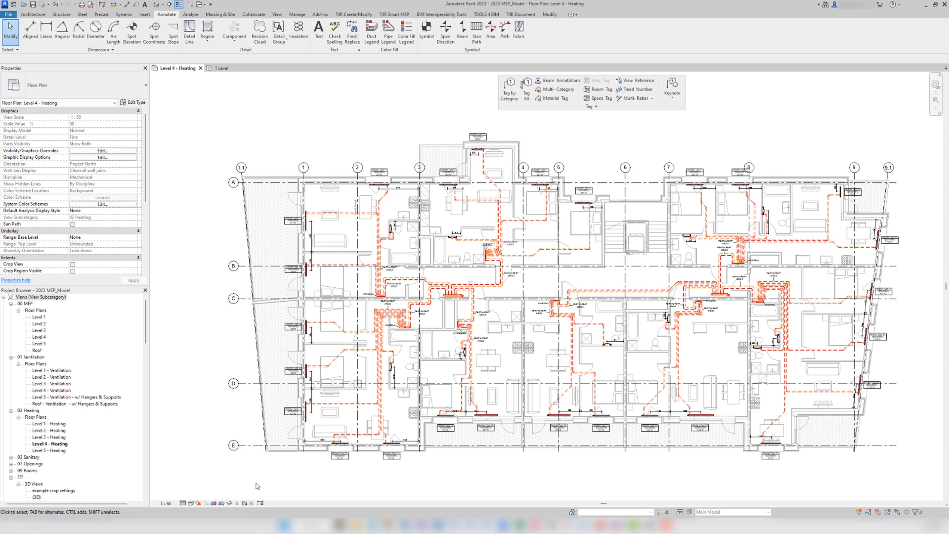
Step: Run T4R Tag Elements with the Heating Equipment configuration on radiators and towel racks
{"action": "left_click", "coordinate": [338, 466]}
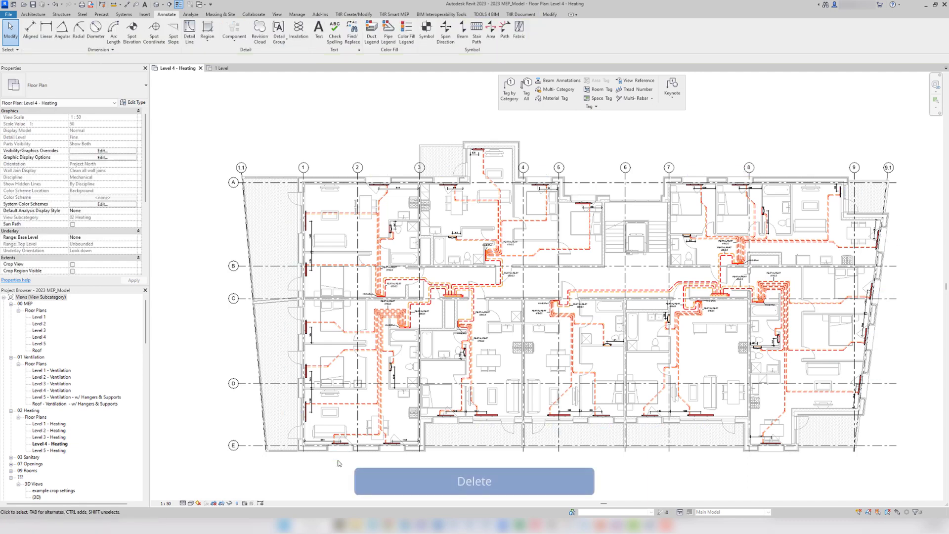
{"action": "left_click", "coordinate": [520, 15]}
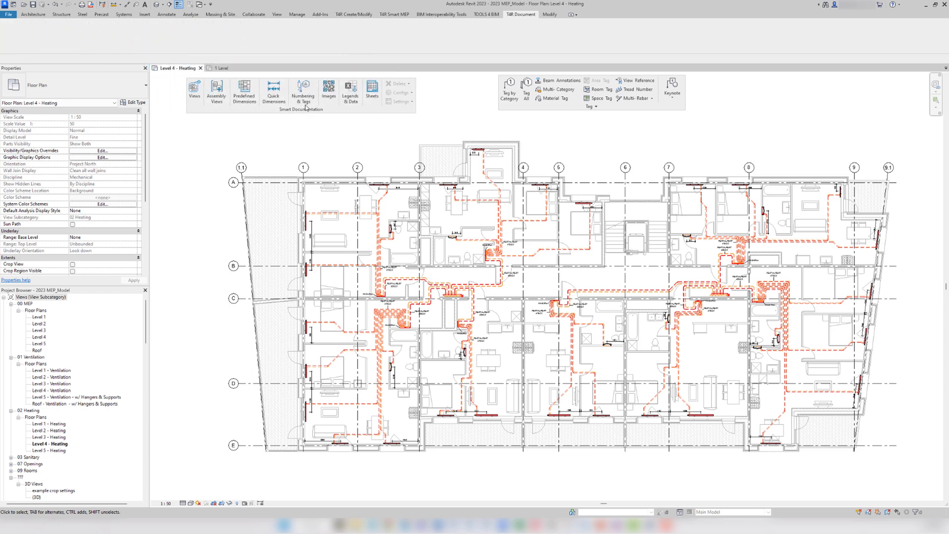
{"action": "left_click", "coordinate": [302, 89]}
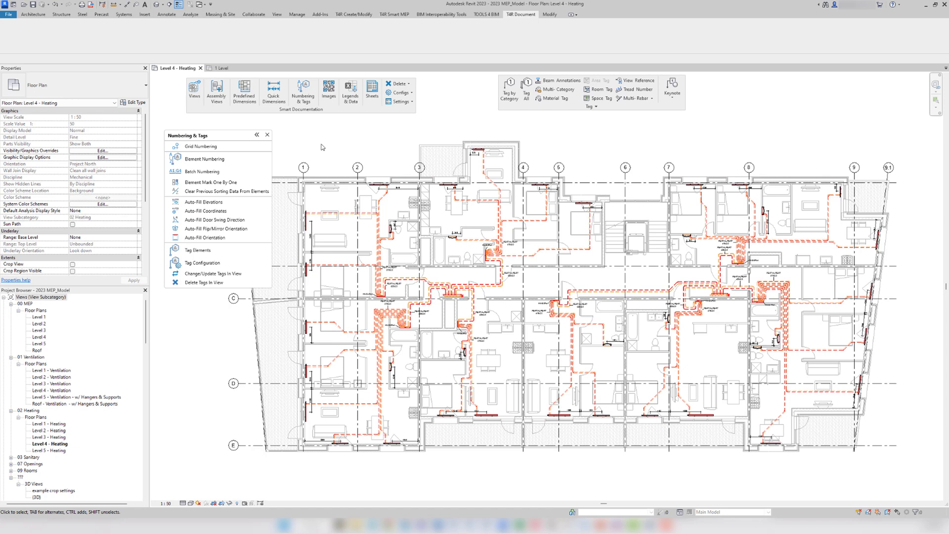
{"action": "left_click", "coordinate": [302, 167]}
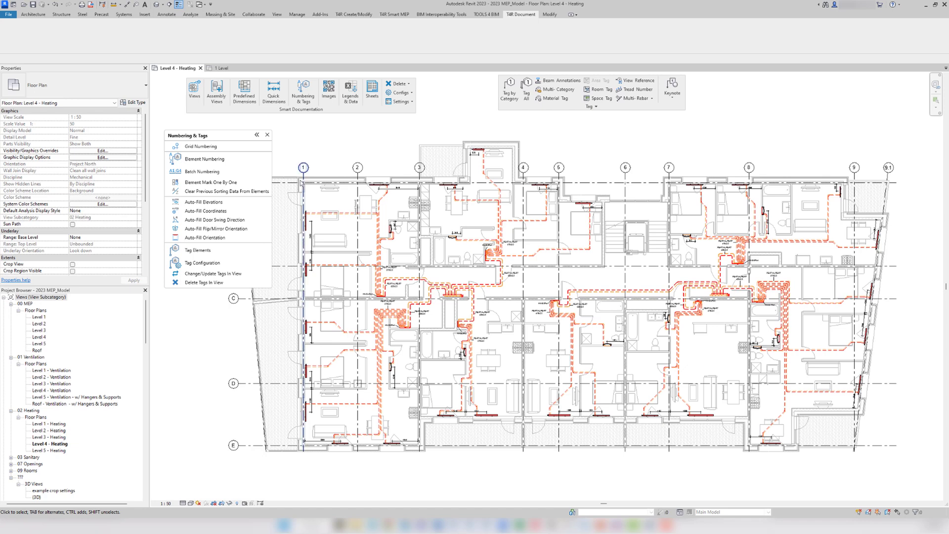
{"action": "left_click", "coordinate": [197, 251]}
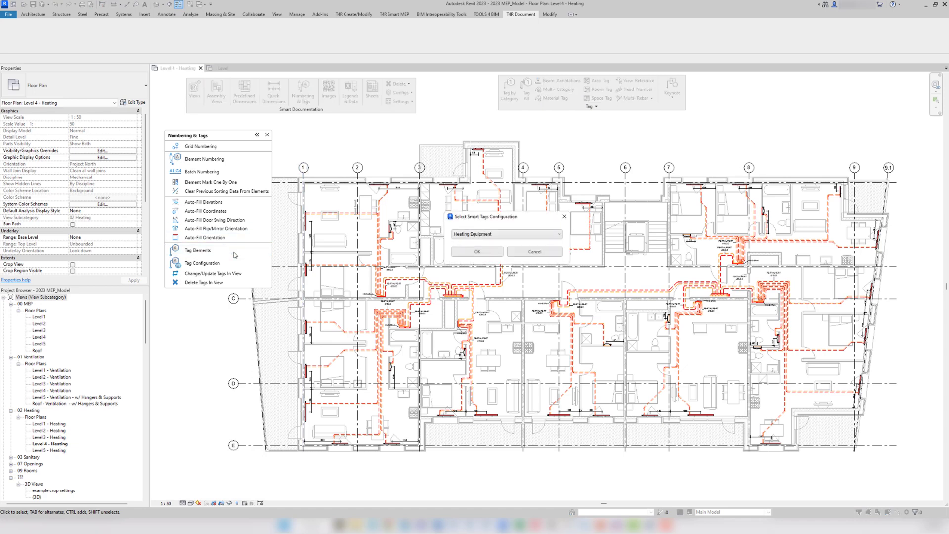
{"action": "left_click", "coordinate": [478, 251]}
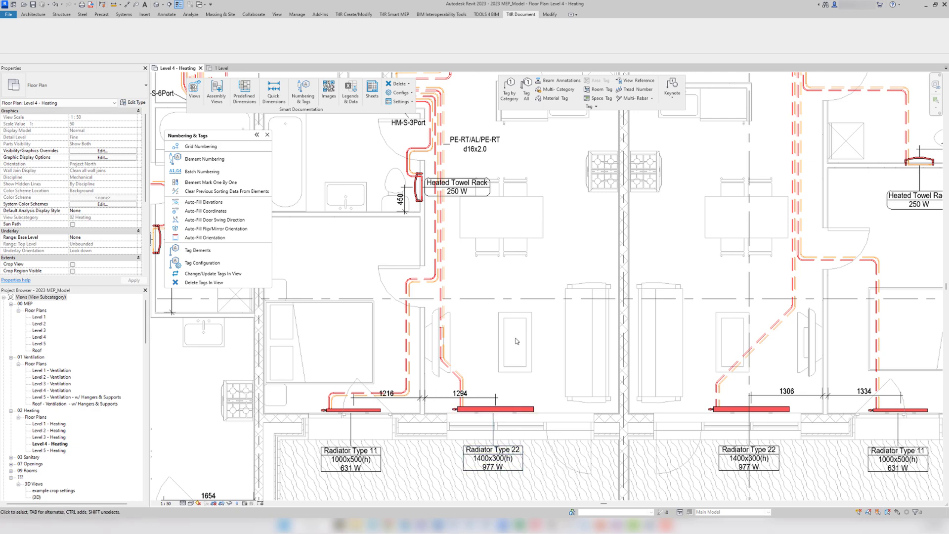
{"action": "mouse_move", "coordinate": [457, 187]}
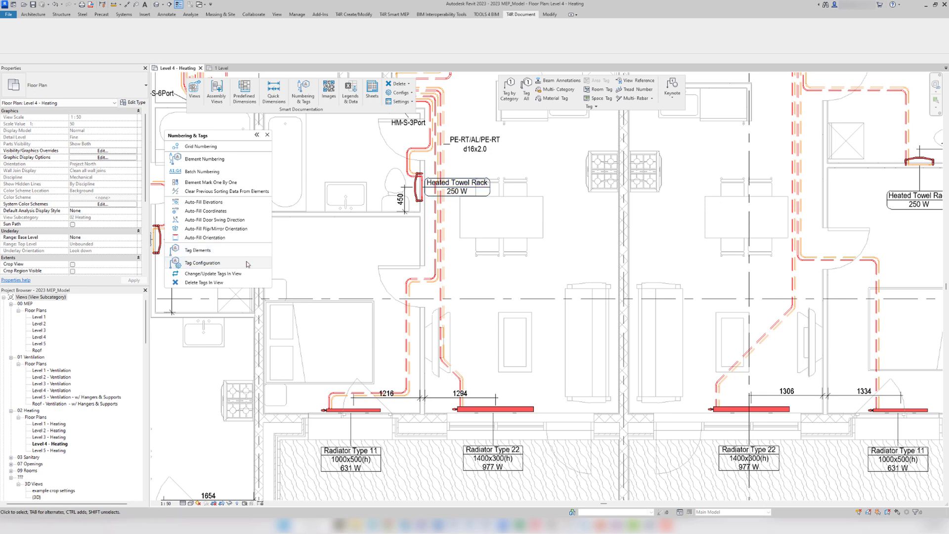
{"action": "left_click", "coordinate": [202, 262]}
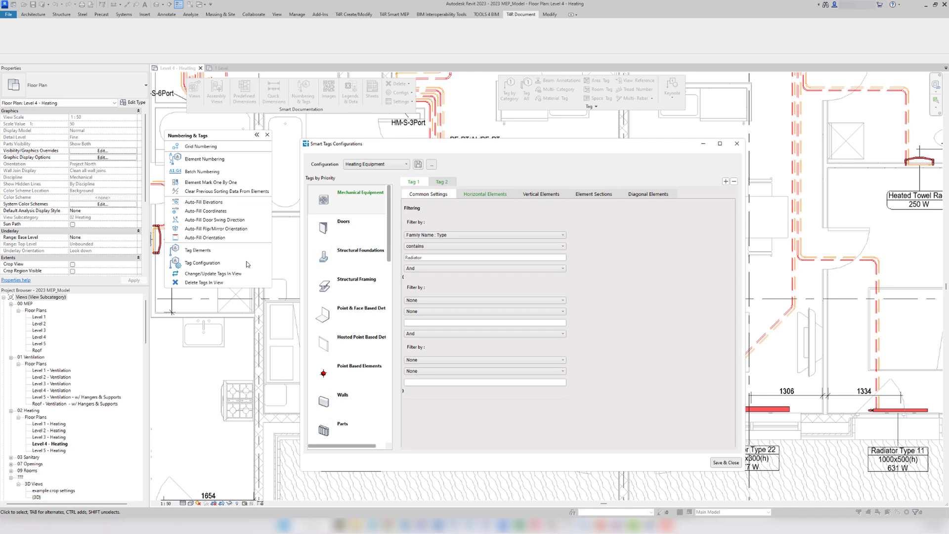
{"action": "left_click", "coordinate": [485, 257]}
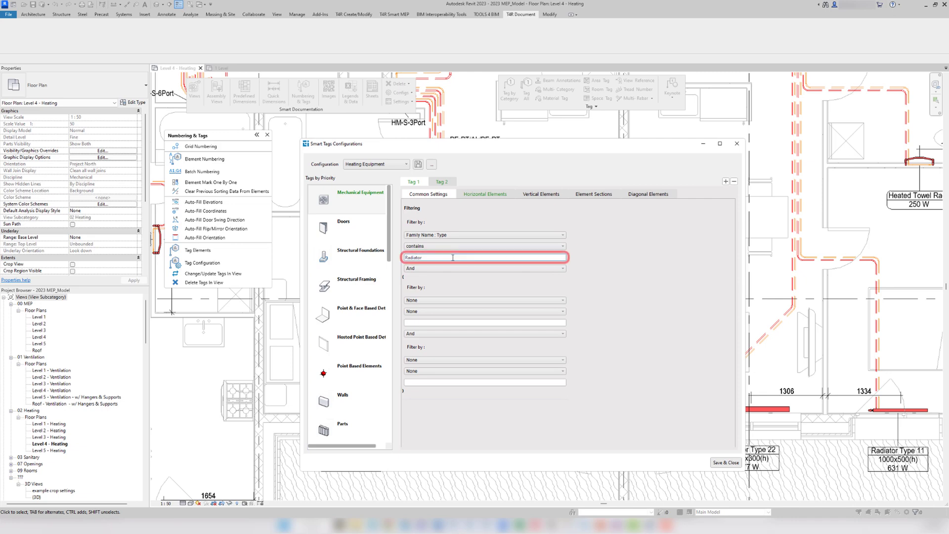
{"action": "left_click", "coordinate": [485, 194]}
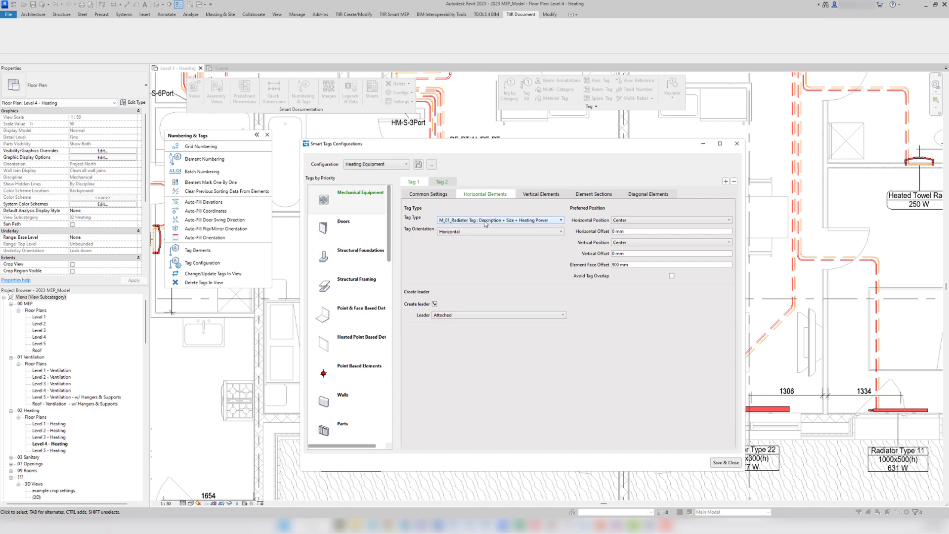
{"action": "left_click", "coordinate": [428, 194]}
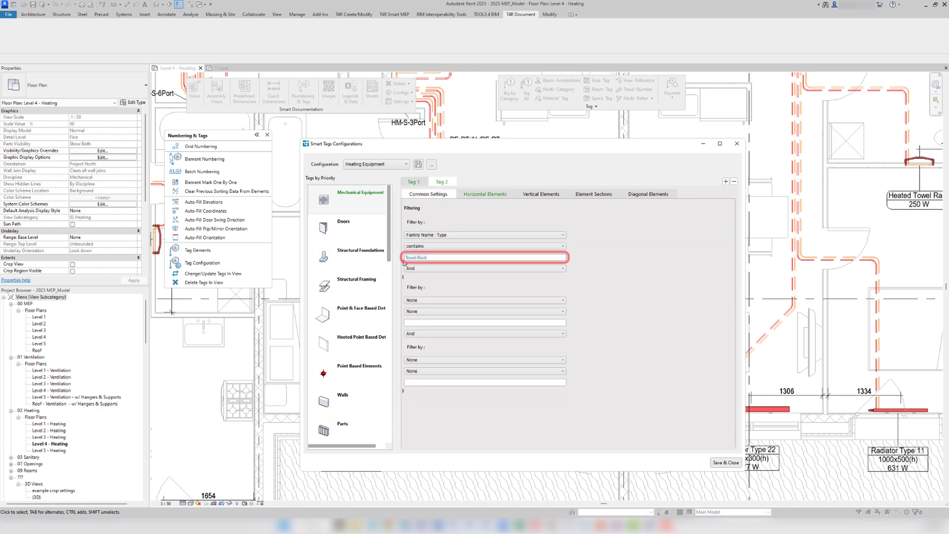
{"action": "left_click", "coordinate": [485, 193]}
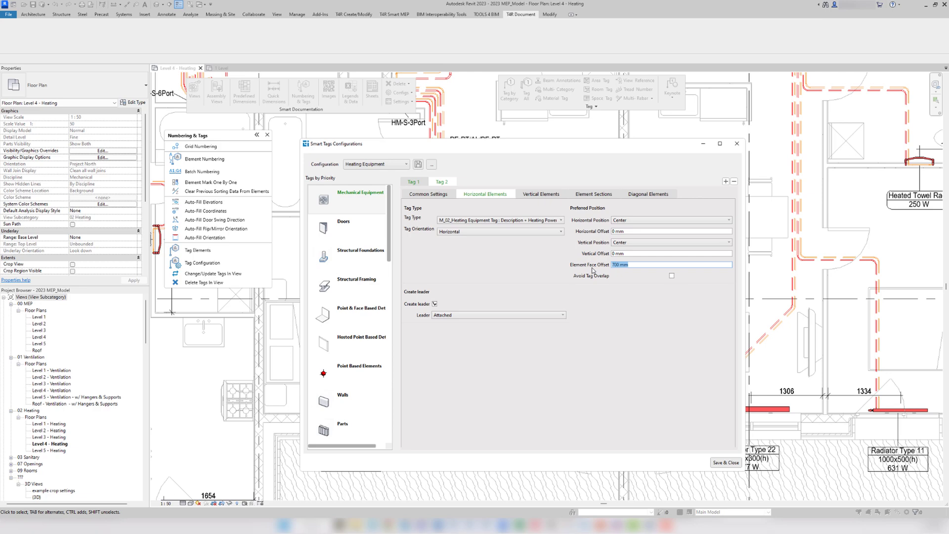
{"action": "scroll", "scroll_direction": "down", "scroll_amount": 3}
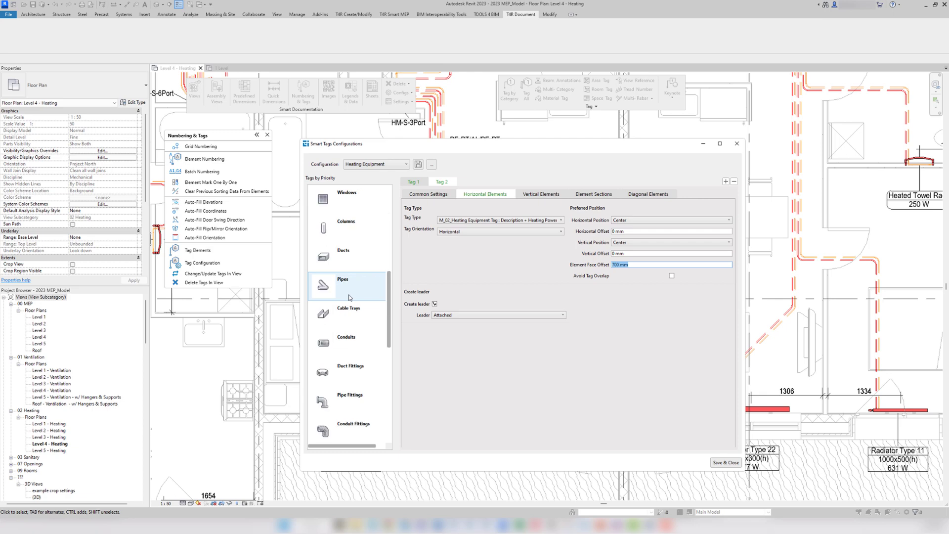
{"action": "scroll", "scroll_direction": "down", "scroll_amount": 3}
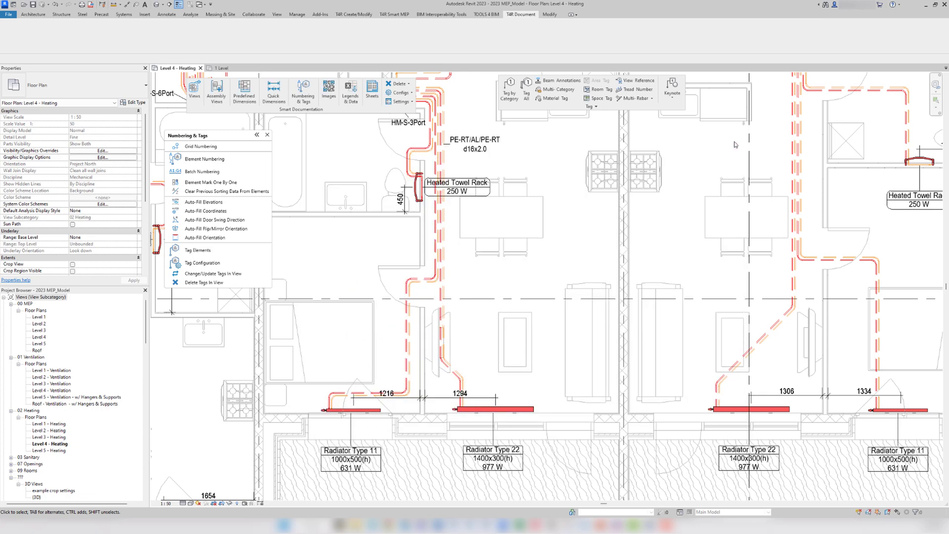
{"action": "left_click", "coordinate": [219, 68]}
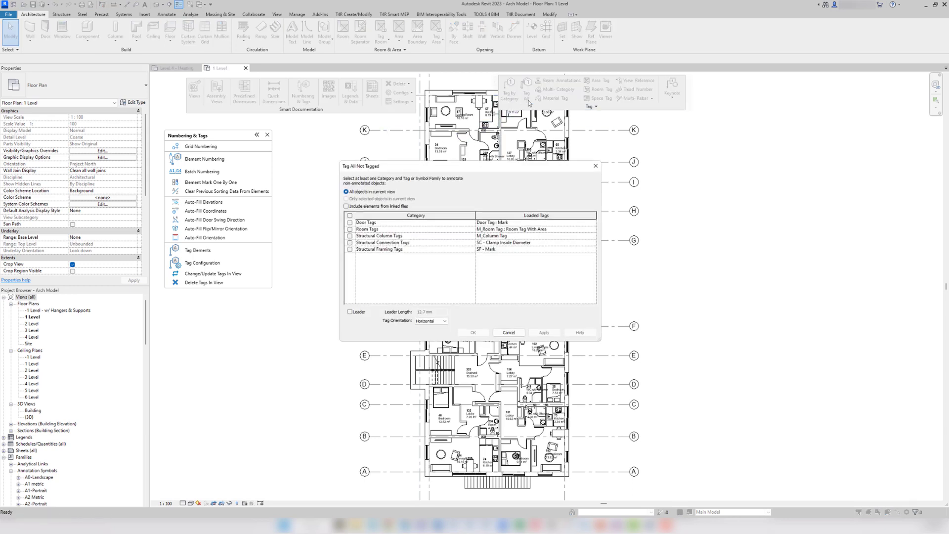
Step: Cancel the Tag All Not Tagged dialog in the 1 Level plan view
{"action": "left_click", "coordinate": [473, 332]}
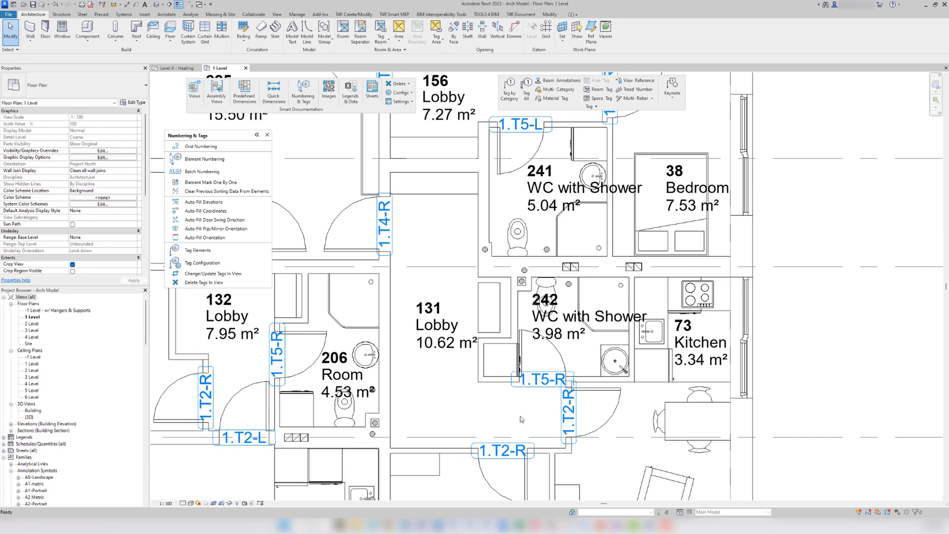
{"action": "mouse_move", "coordinate": [515, 439]}
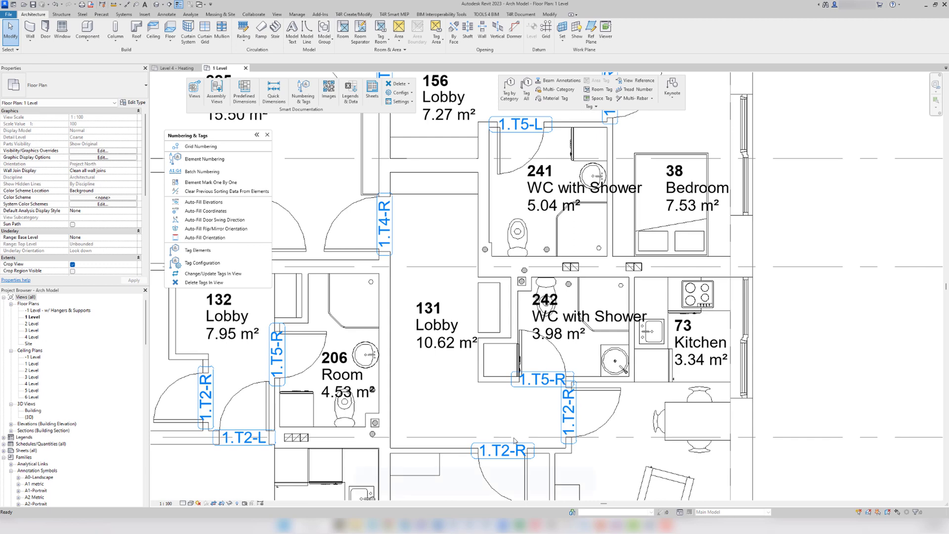
Step: Run Tag Elements with the Door Tags configuration on the 1 Level plan
{"action": "left_click", "coordinate": [504, 450]}
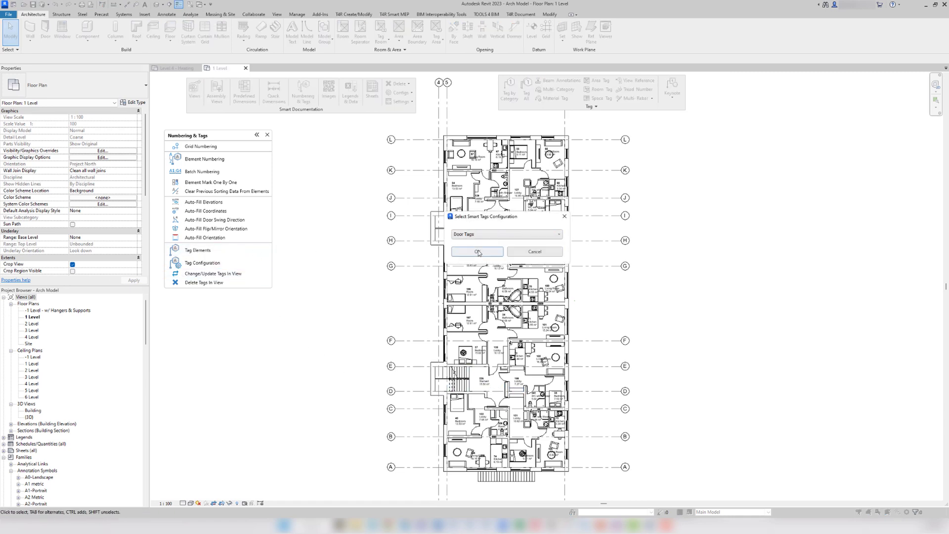
{"action": "left_click", "coordinate": [477, 251]}
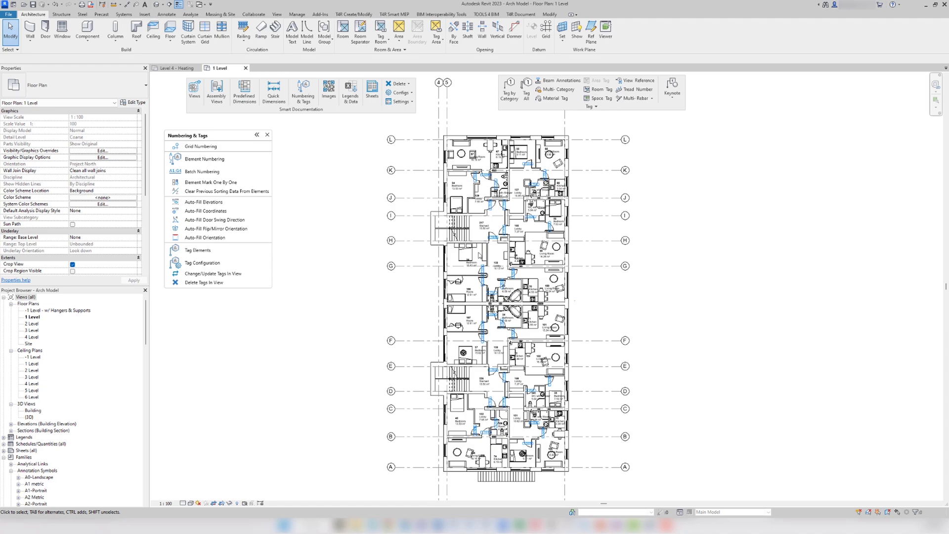